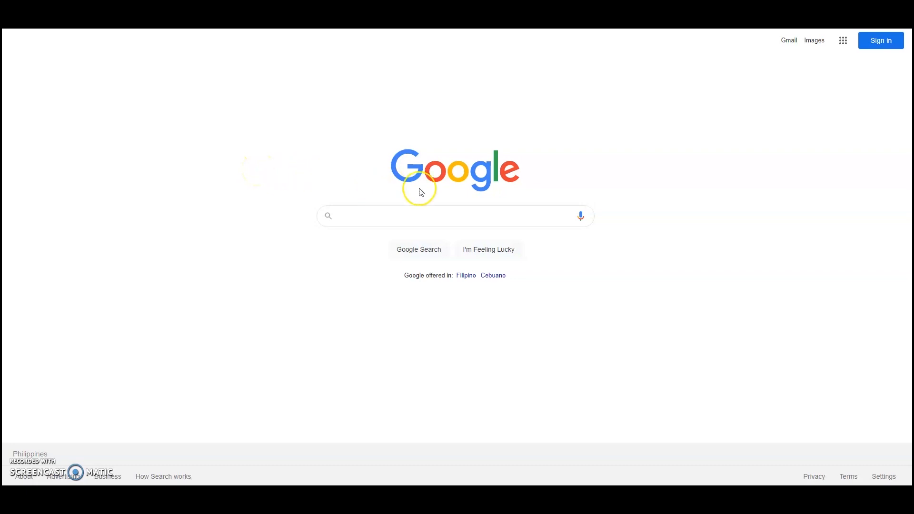
mouse_move(676, 188)
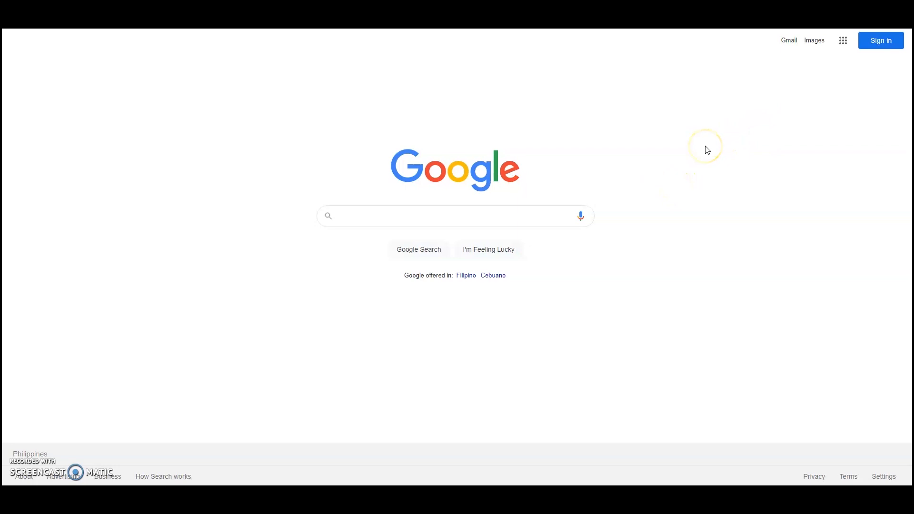
mouse_move(868, 93)
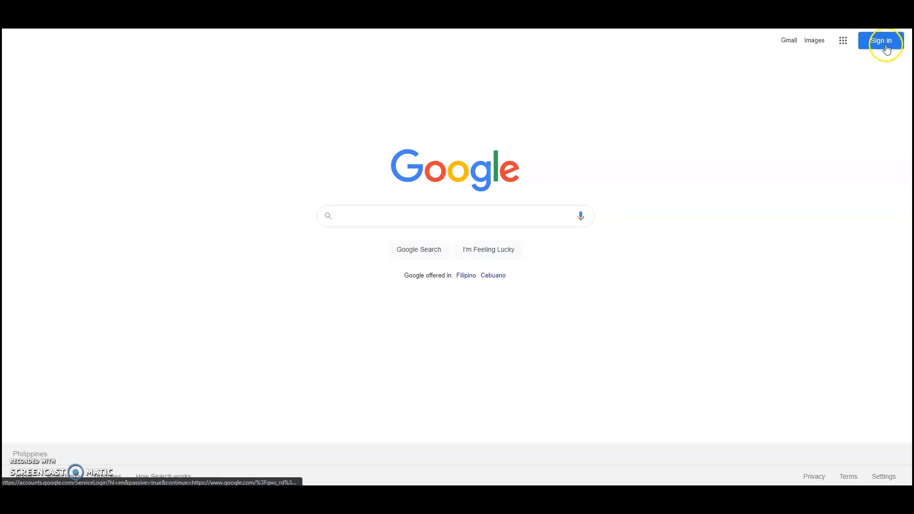
Go to the Google account sign-in page from the Google homepage
left_click(881, 40)
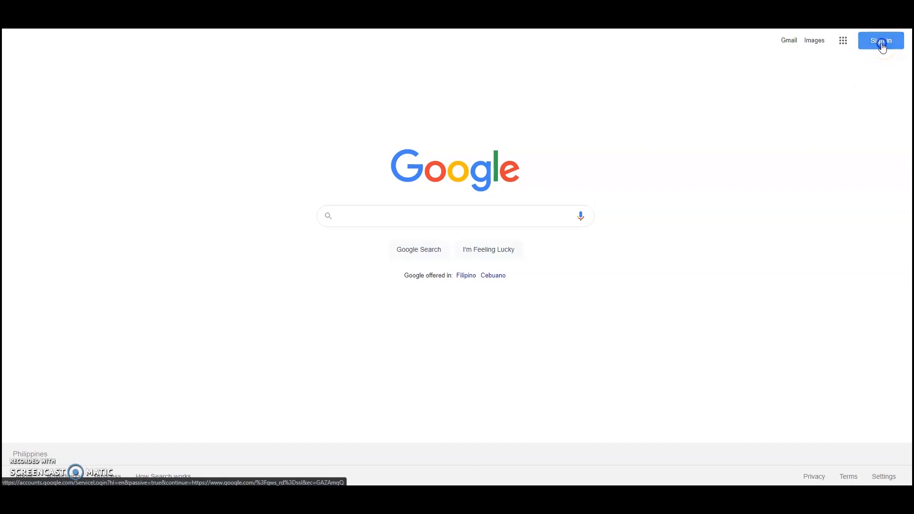
left_click(881, 40)
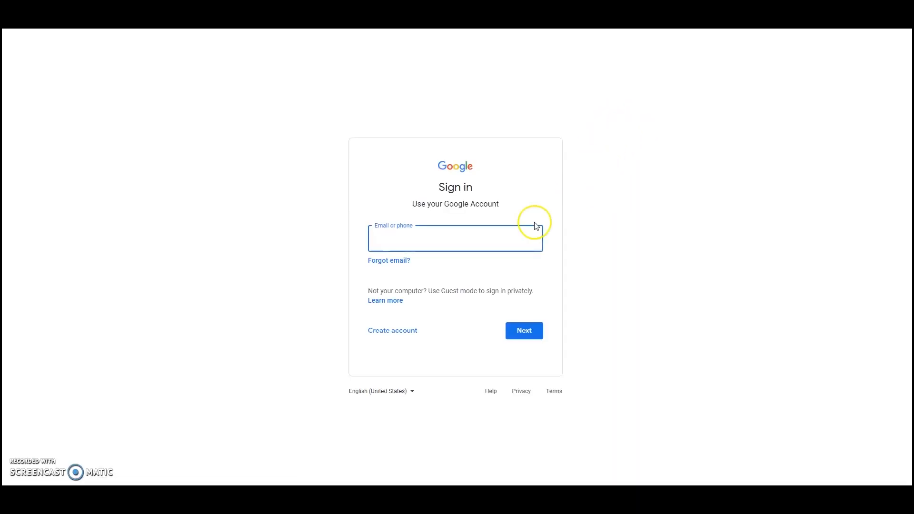
Start creating a new Google account for personal use ('For myself')
left_click(455, 238)
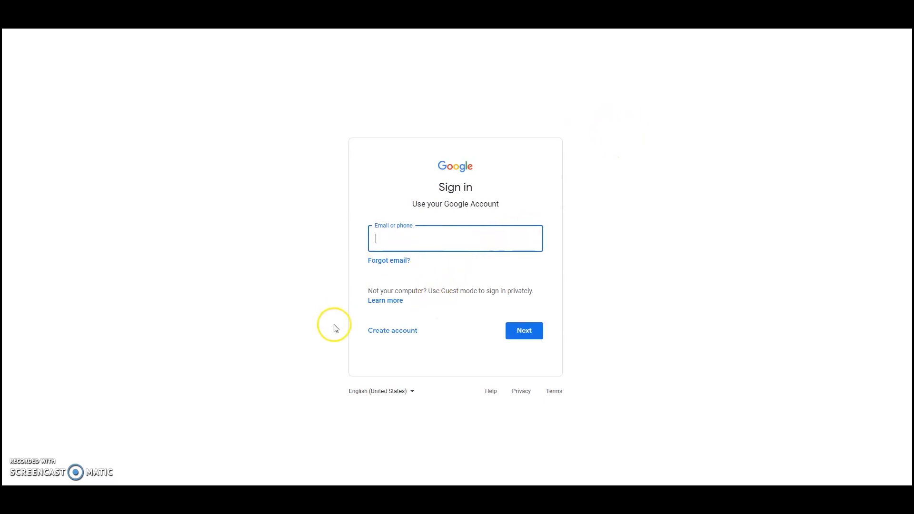
mouse_move(399, 344)
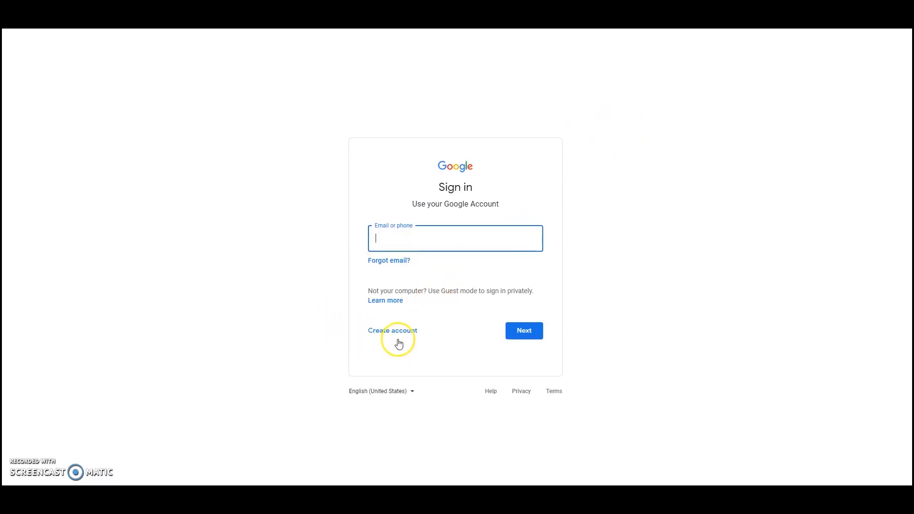
mouse_move(396, 337)
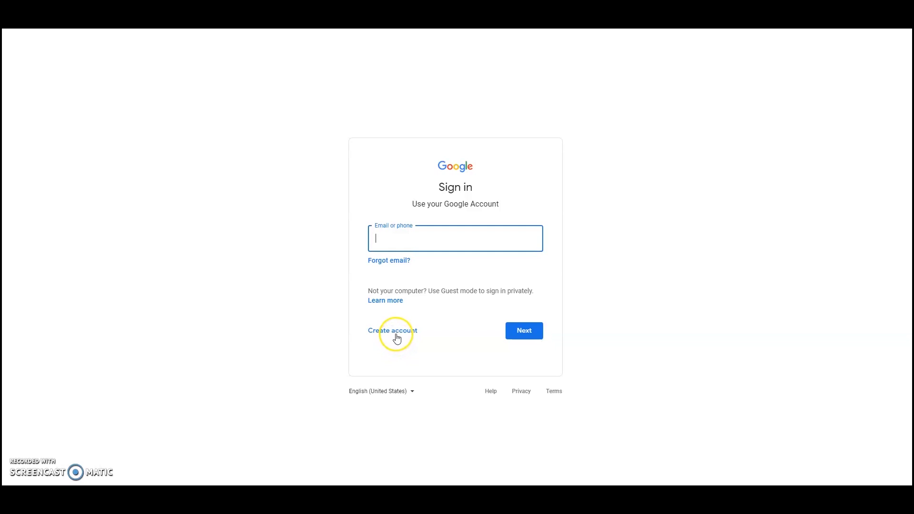
left_click(392, 330)
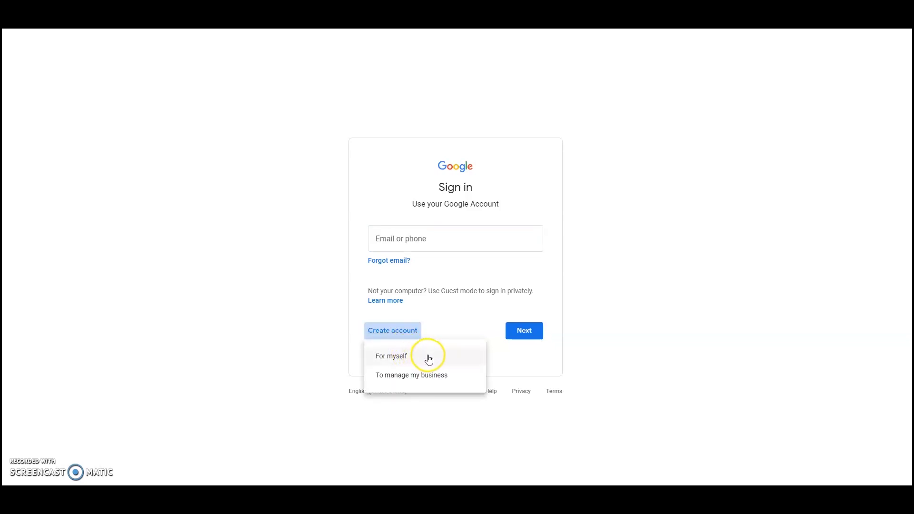
left_click(390, 356)
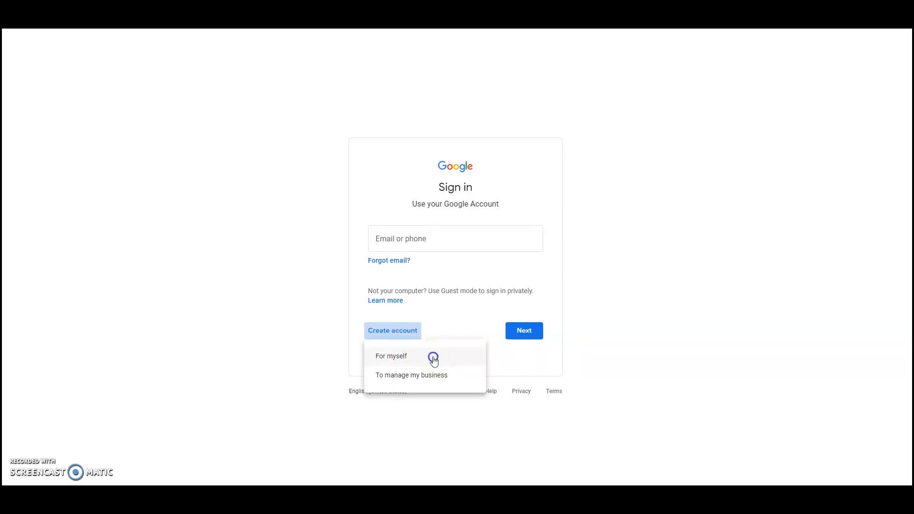
left_click(390, 356)
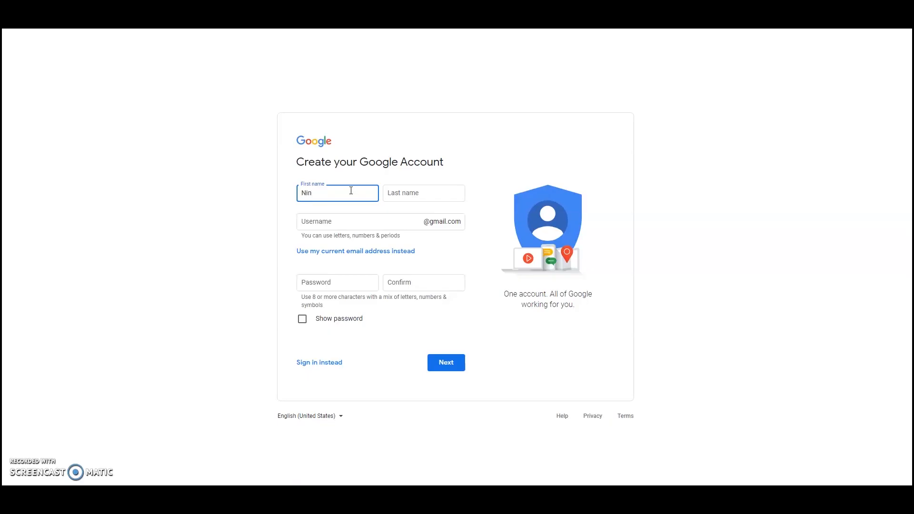
Enter the name 'Travels', username and password, then birthday in May and gender, and continue
type("Travels")
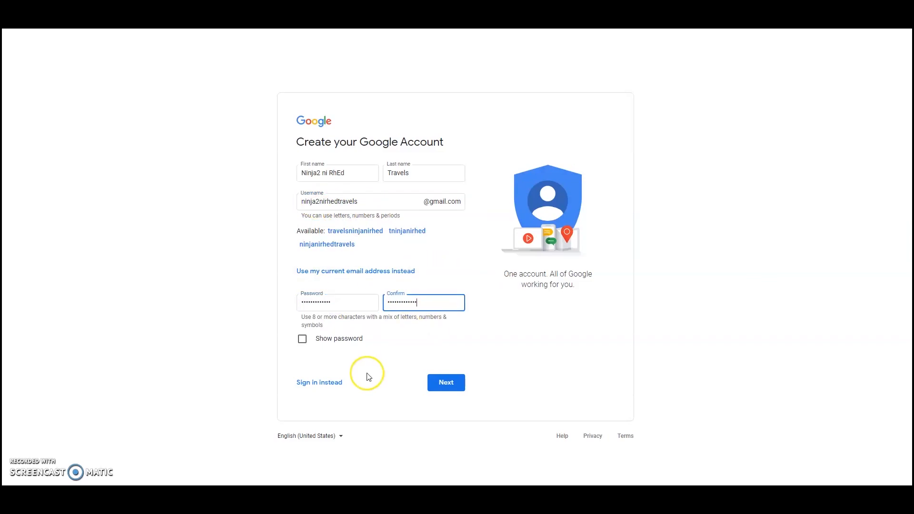
left_click(445, 382)
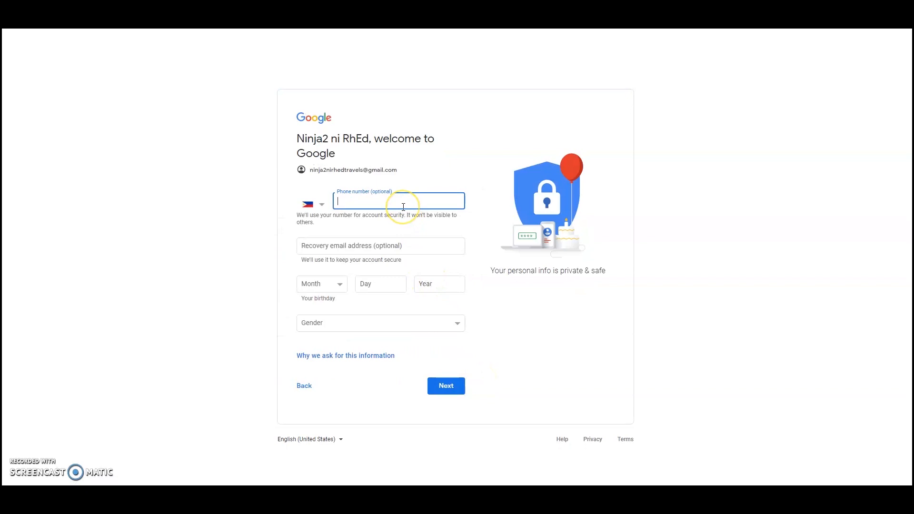
mouse_move(360, 206)
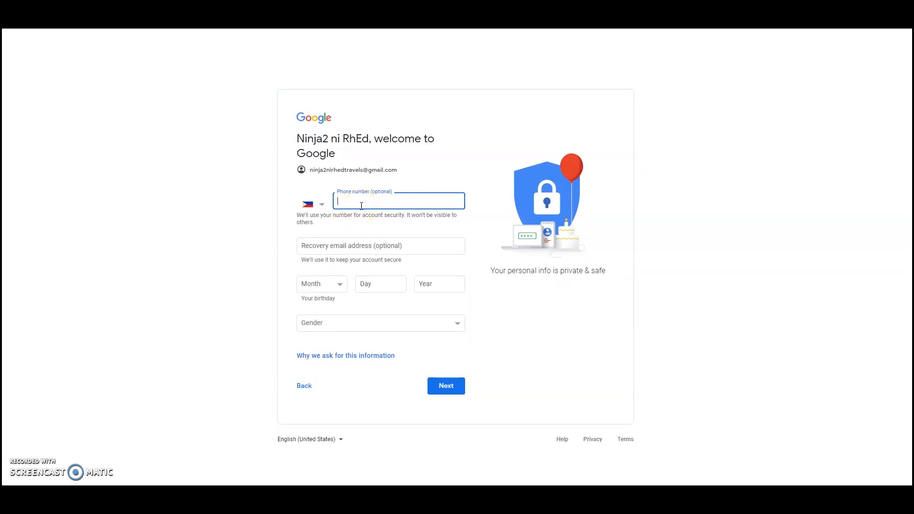
left_click(321, 284)
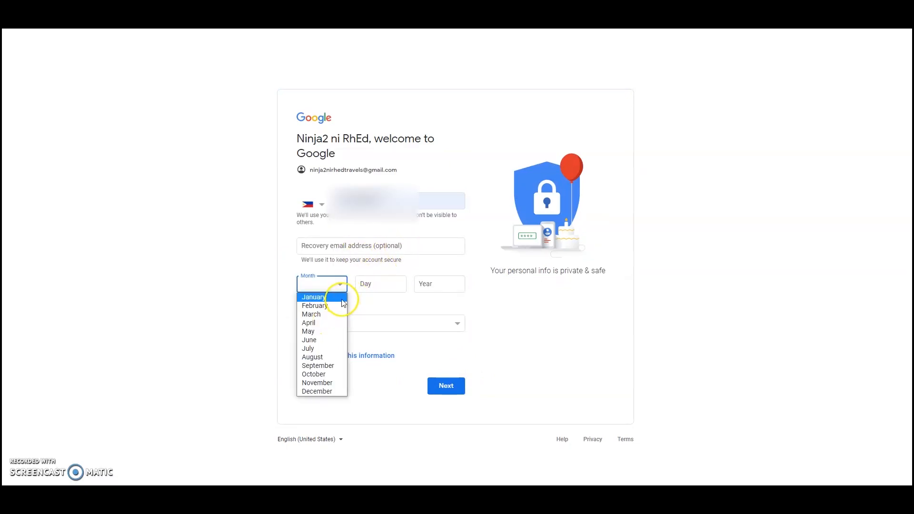
left_click(308, 332)
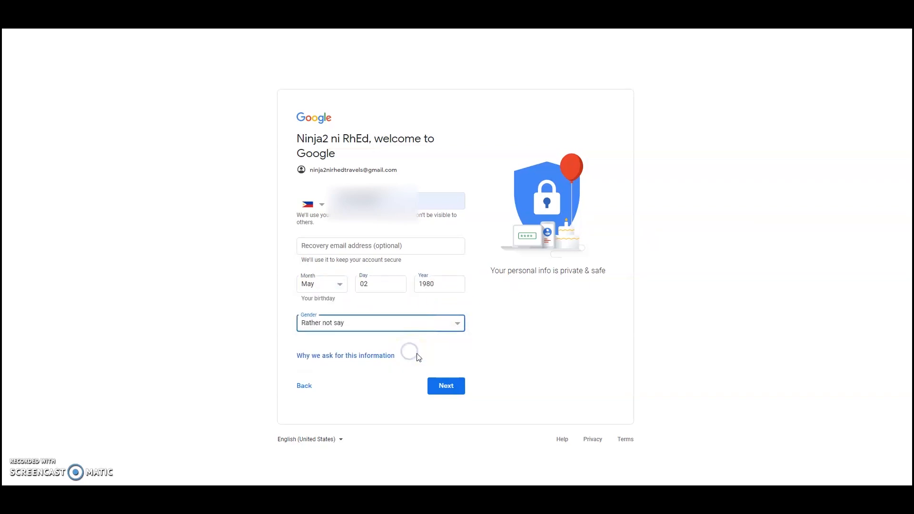
left_click(445, 385)
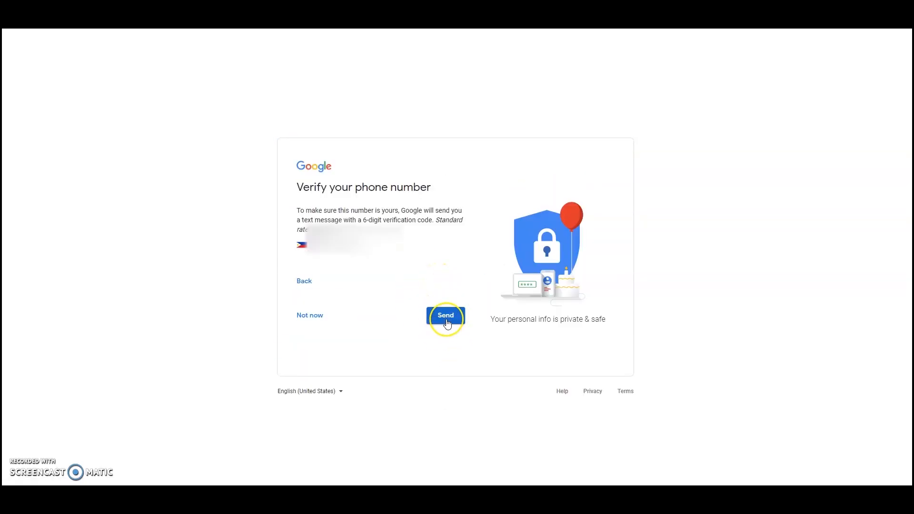
left_click(445, 315)
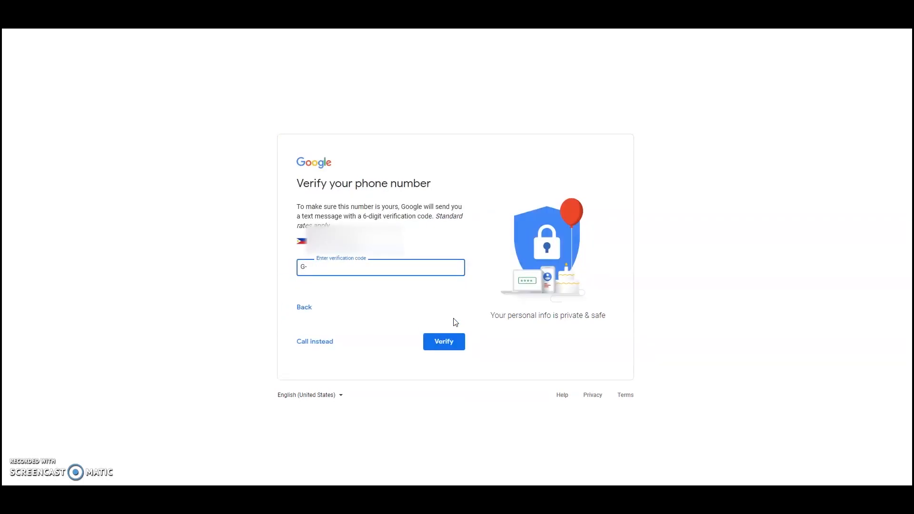
left_click(380, 267)
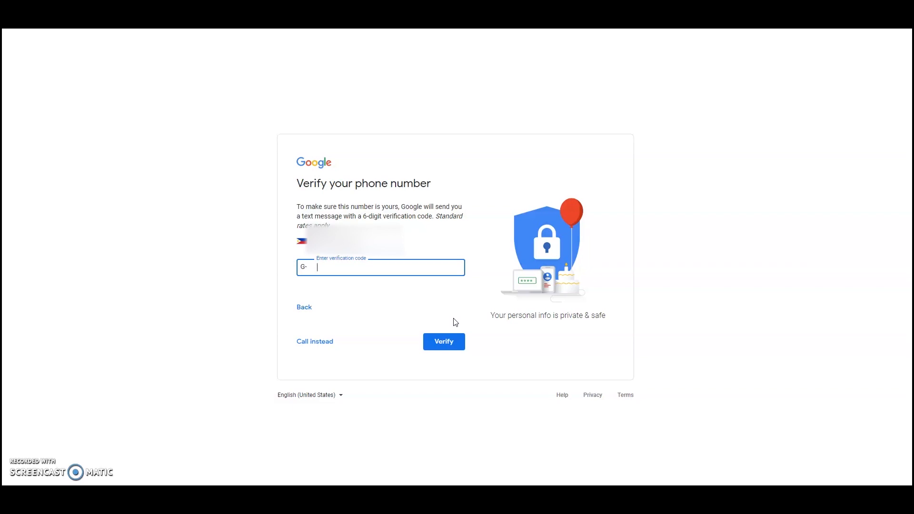
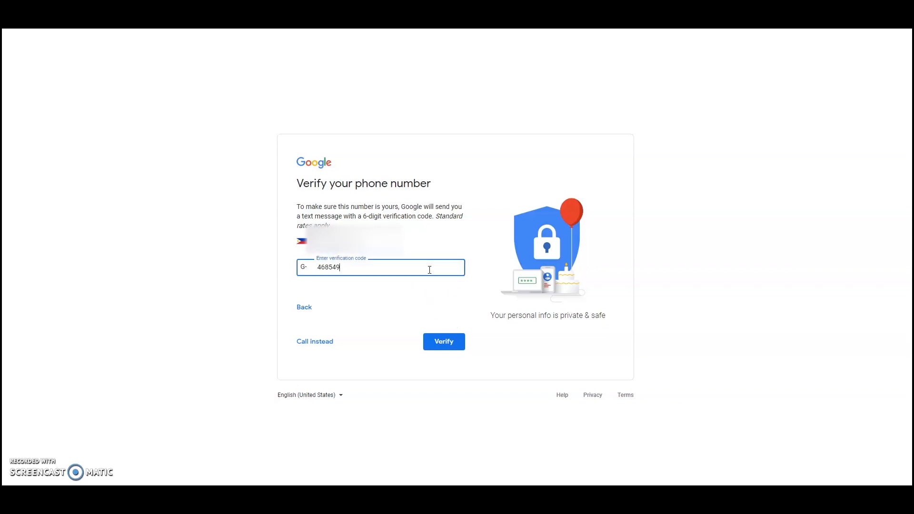
left_click(443, 340)
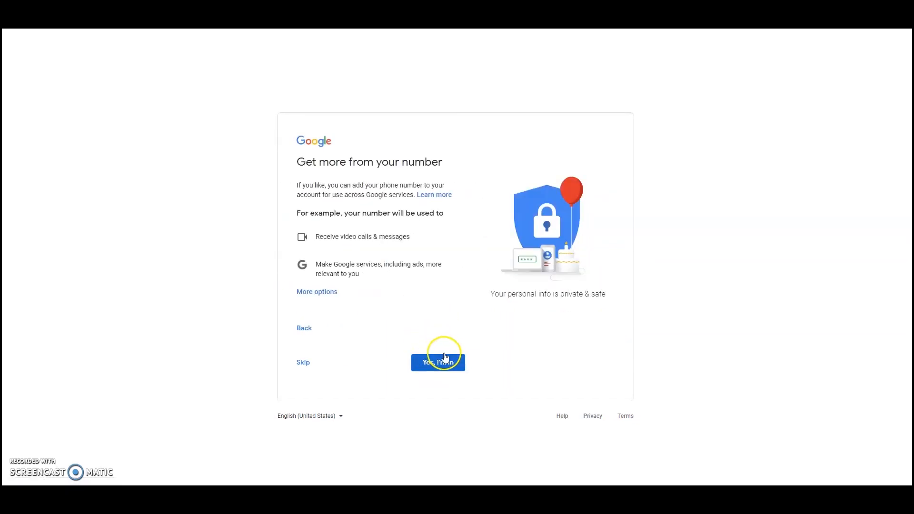
left_click(438, 362)
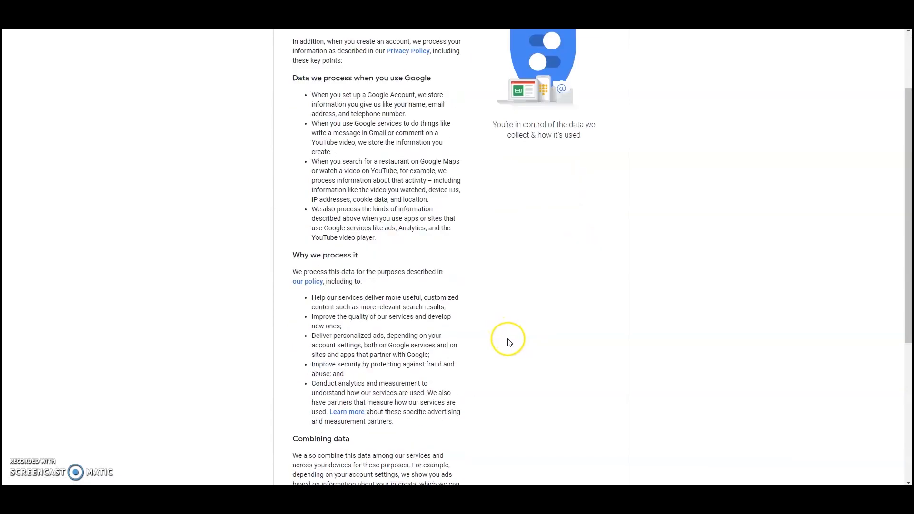
Accept the Privacy and Terms to finish creating the account
scroll("down", 3)
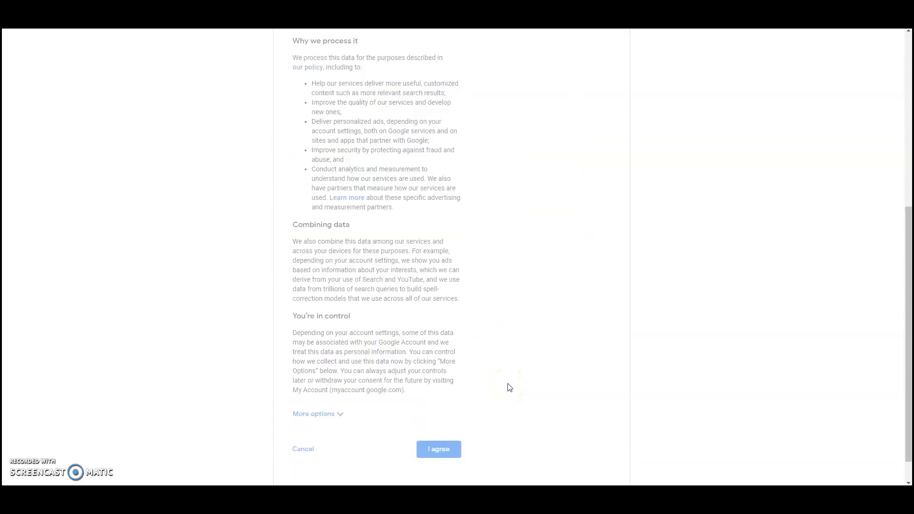
left_click(438, 449)
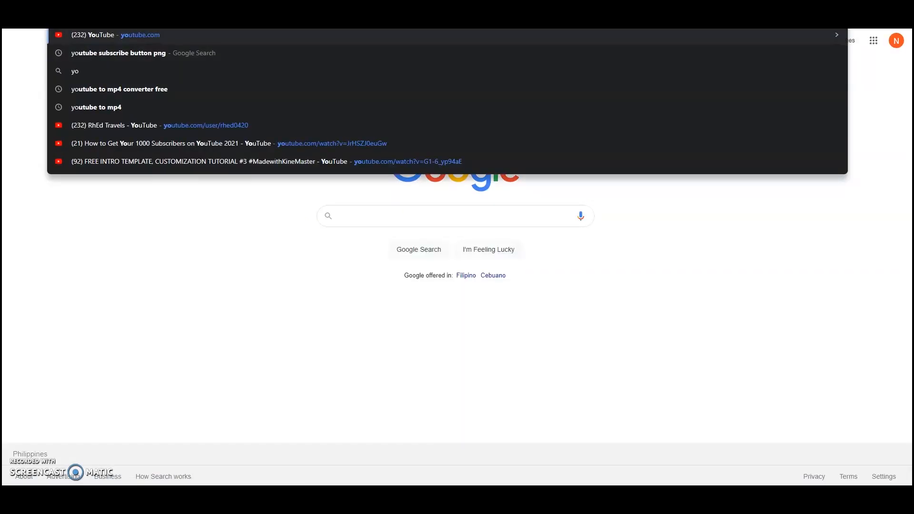
Go to youtube.com signed in with the new account
left_click(140, 34)
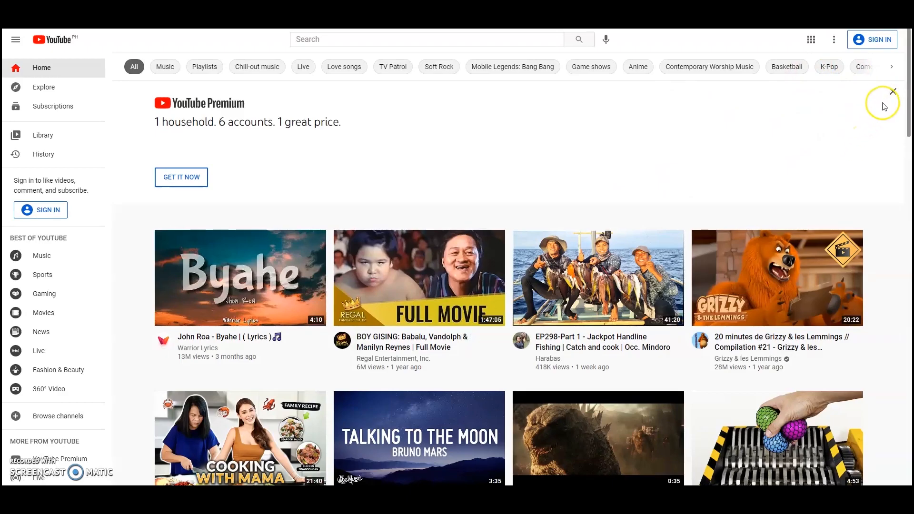
mouse_move(544, 142)
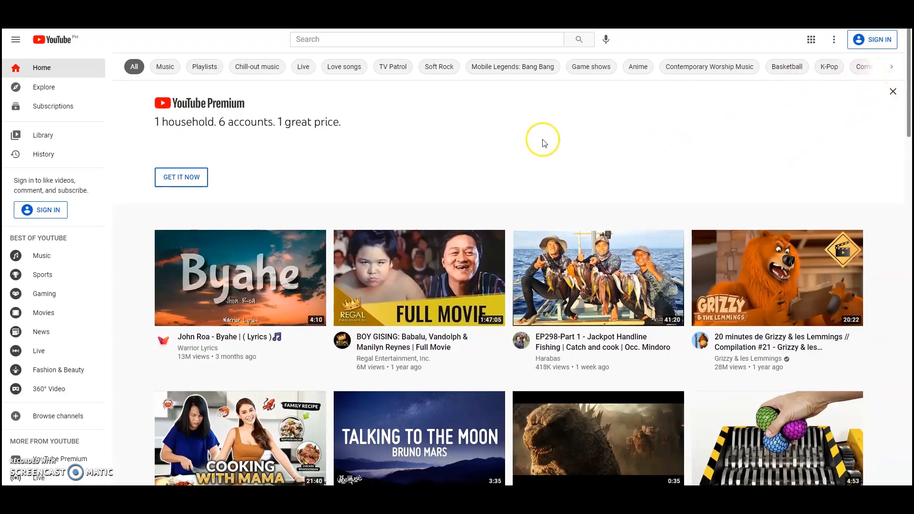
left_click(872, 40)
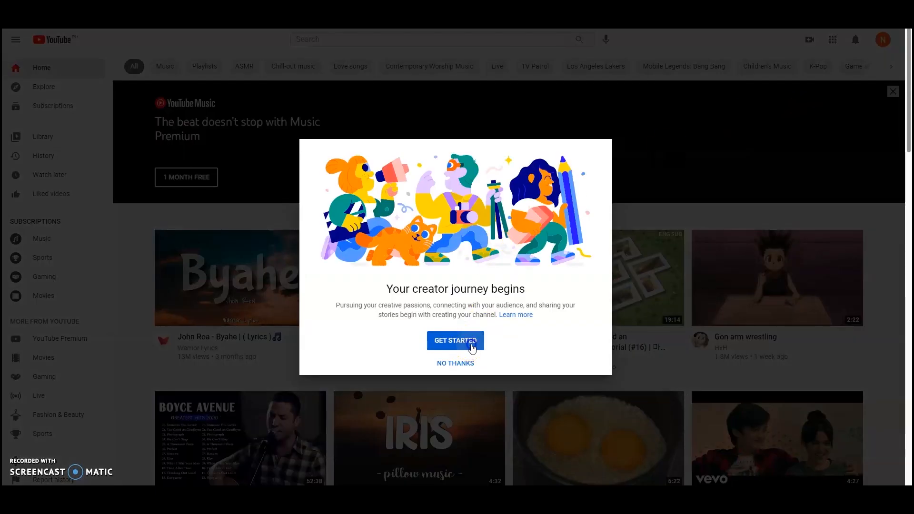
Create the YouTube channel using the account's own name
left_click(455, 341)
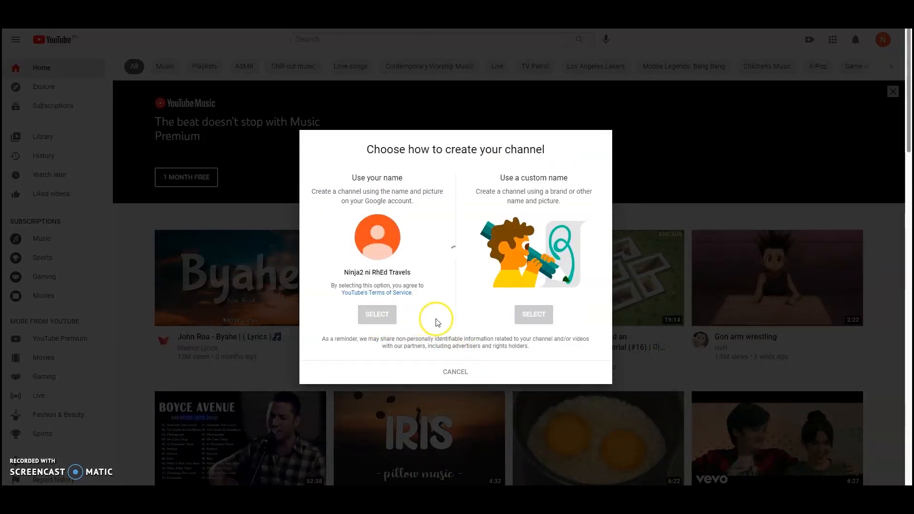
left_click(376, 315)
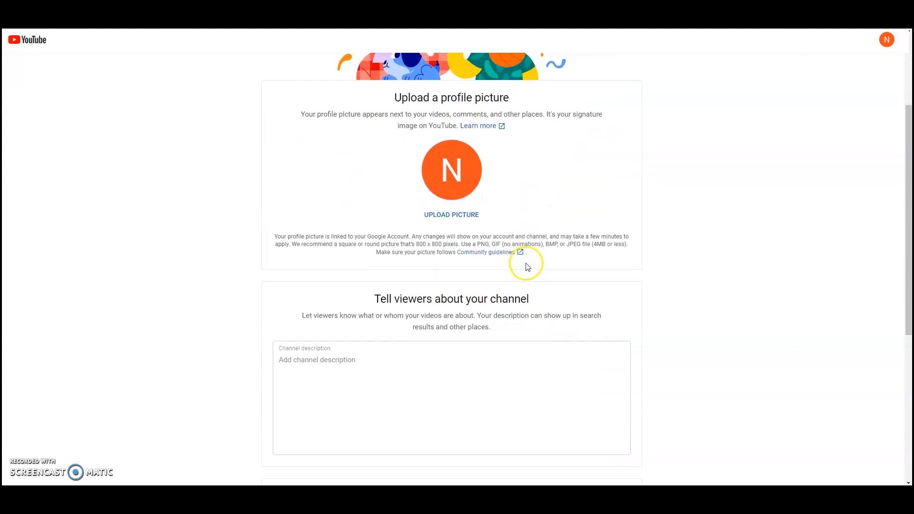
mouse_move(480, 246)
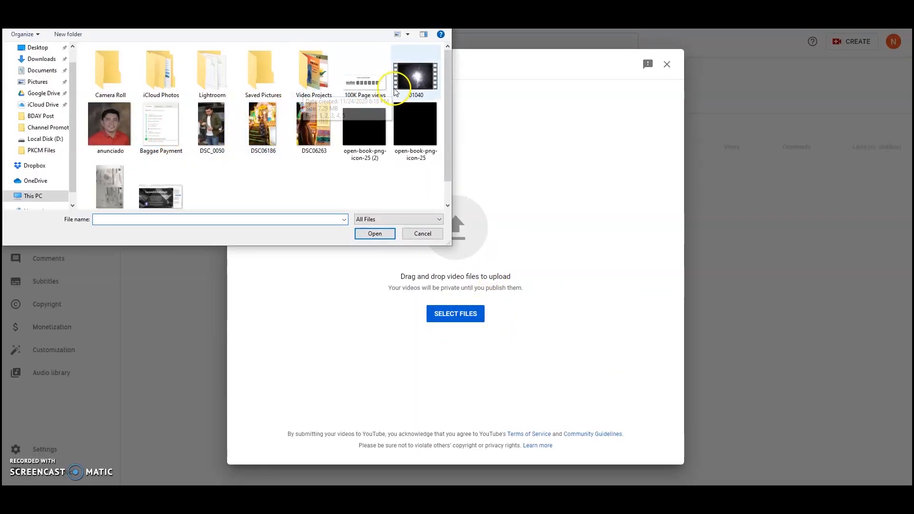
Upload the 01040 video, mark it not made for kids, and publish it as Public
double_click(416, 71)
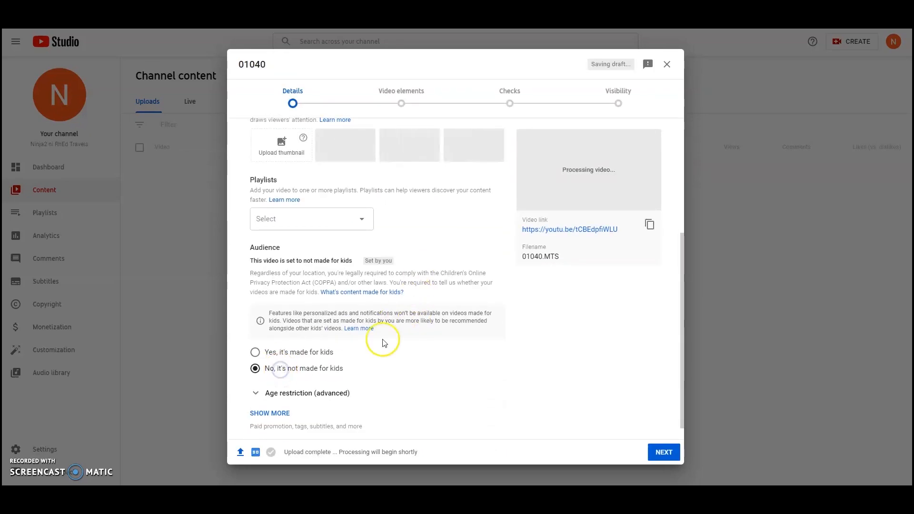
left_click(664, 452)
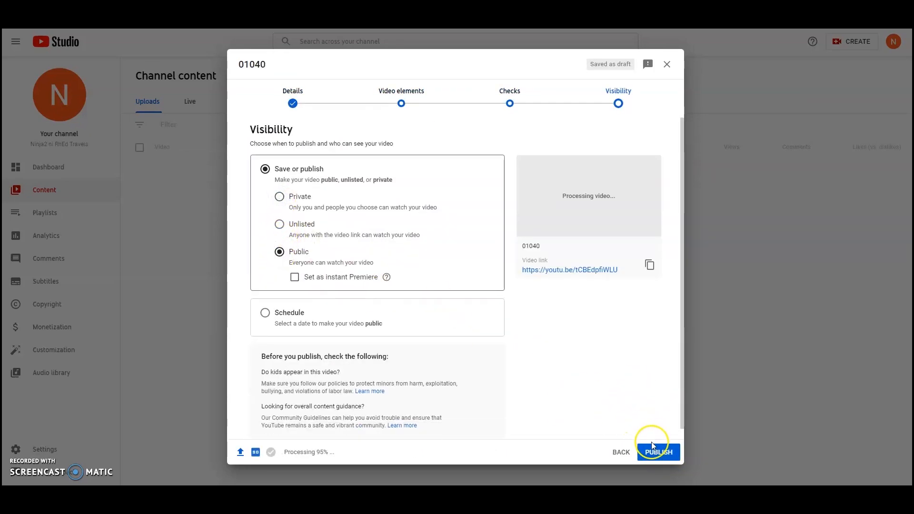
left_click(659, 451)
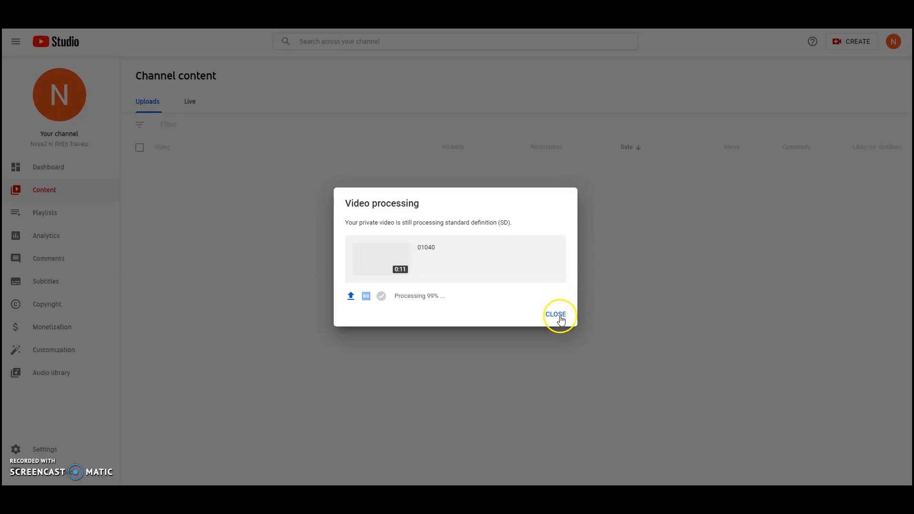